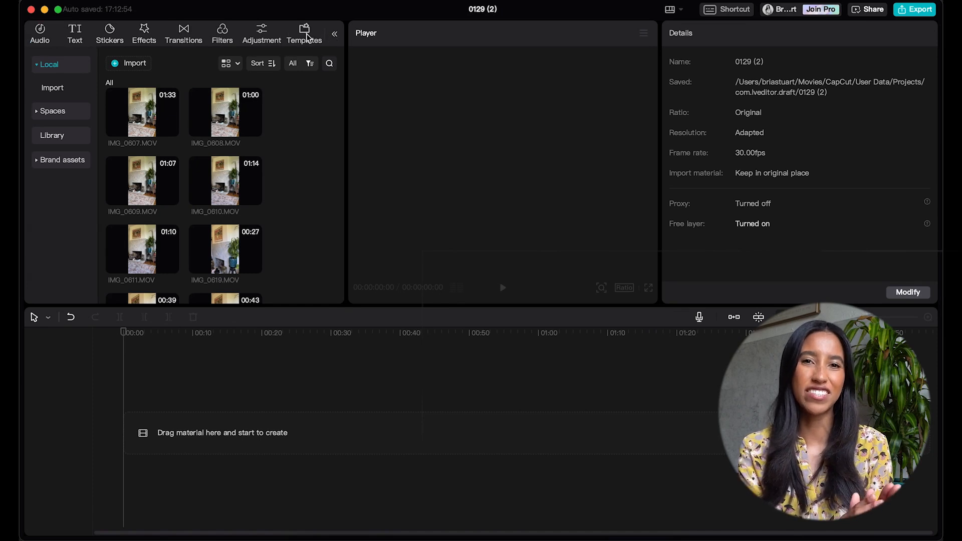
# Open the template library, search for 'cute cat', then clear the search.
pyautogui.click(304, 33)
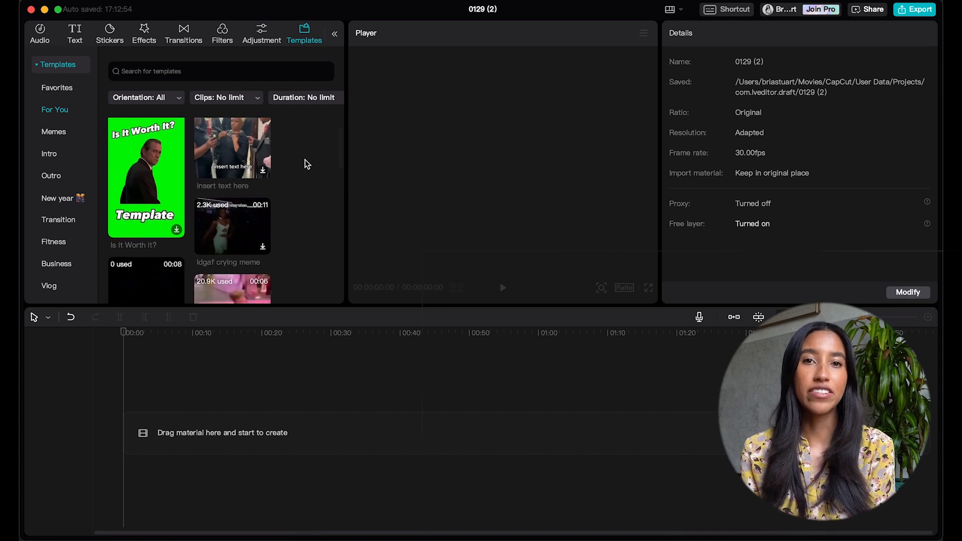
pyautogui.scroll(-3)
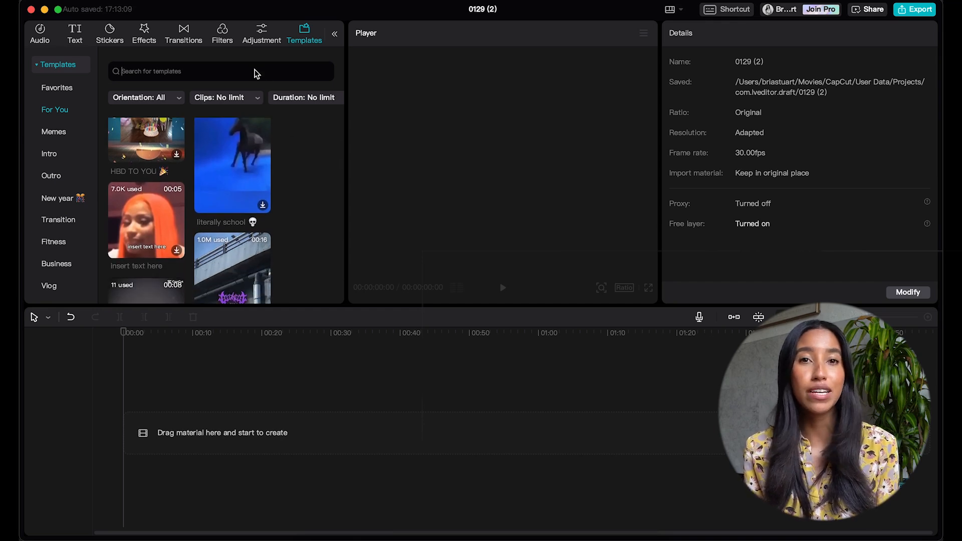
pyautogui.write('cute cat')
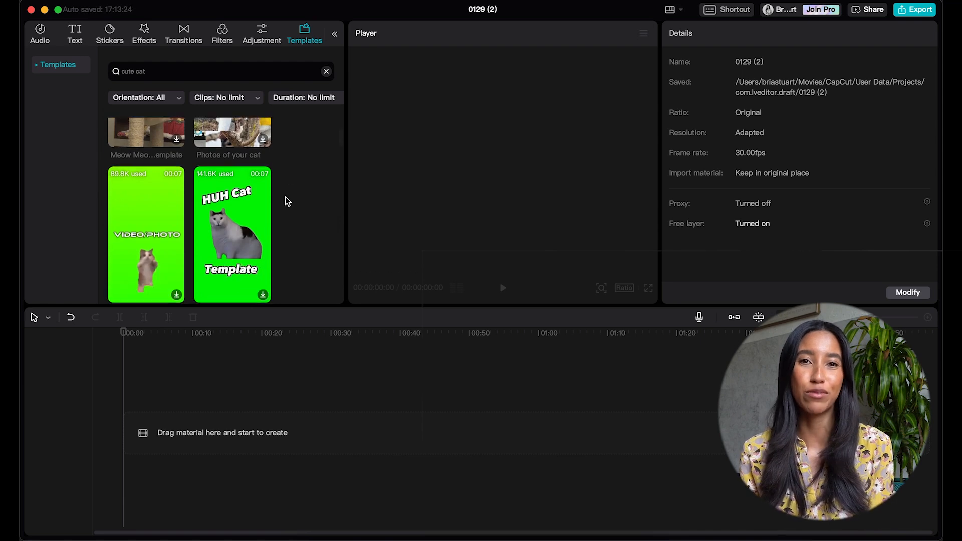
pyautogui.click(325, 71)
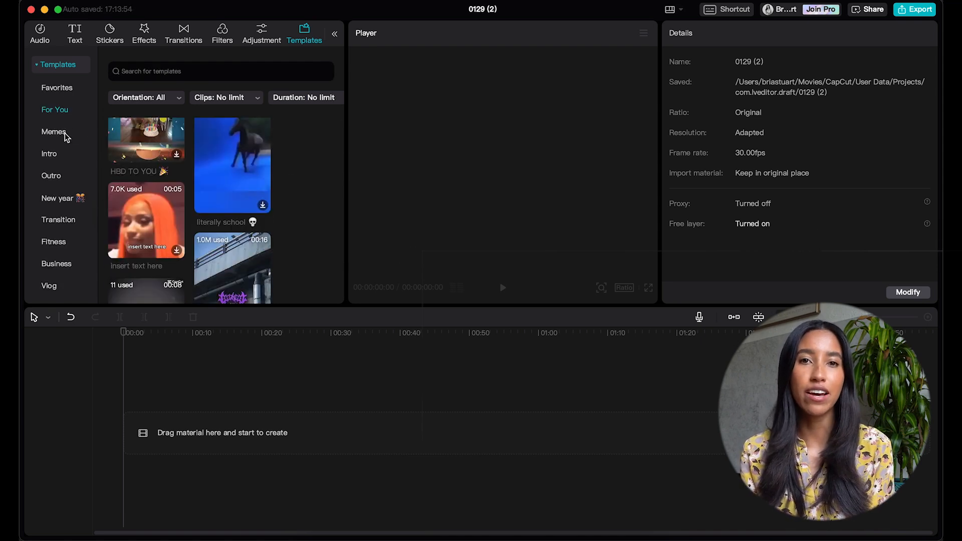
# Browse Memes and Retro edit templates and check the Orientation, Clips and Duration filters.
pyautogui.click(58, 219)
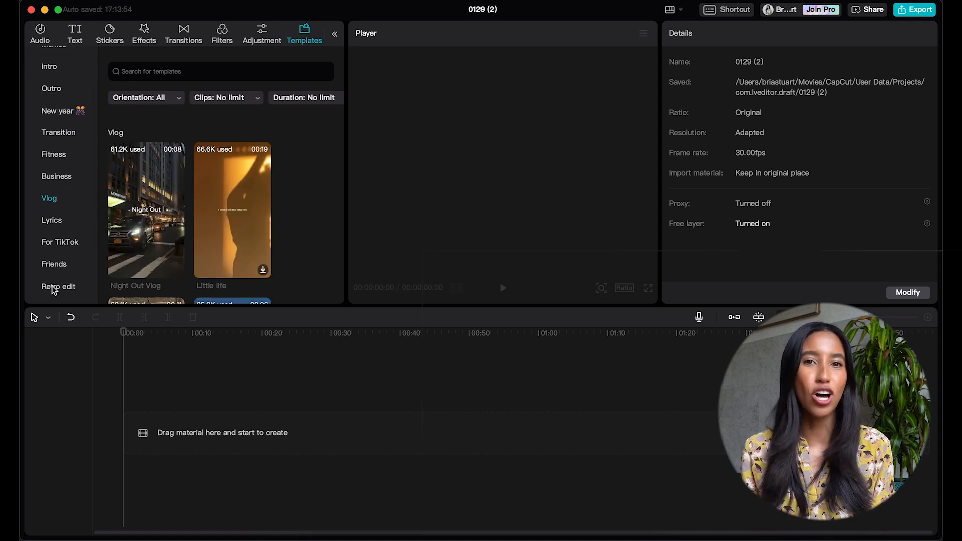
pyautogui.click(57, 286)
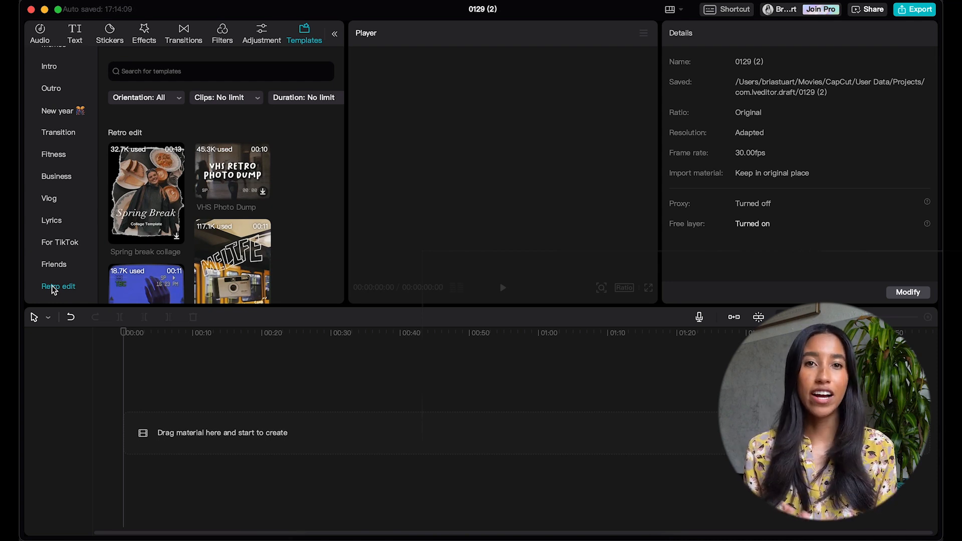
pyautogui.click(145, 97)
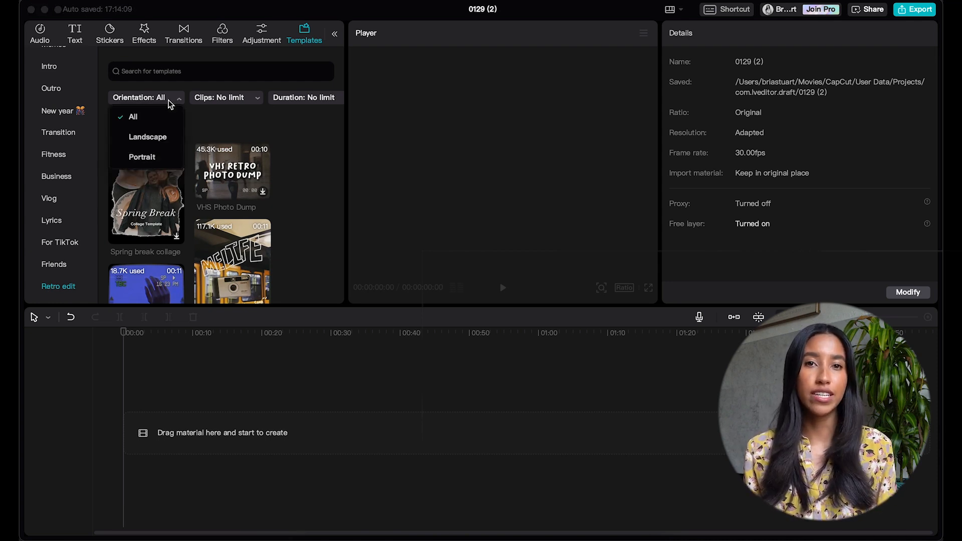
pyautogui.click(133, 117)
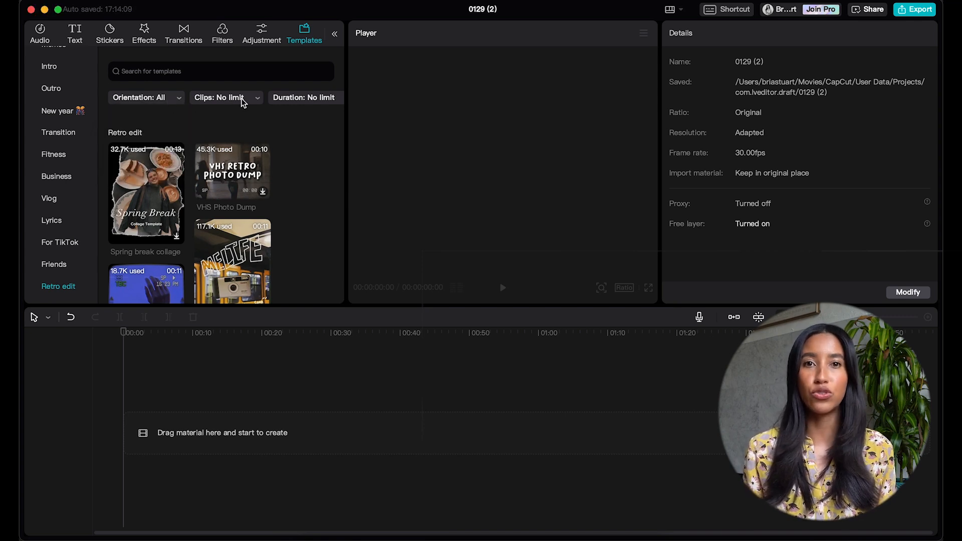
pyautogui.click(225, 97)
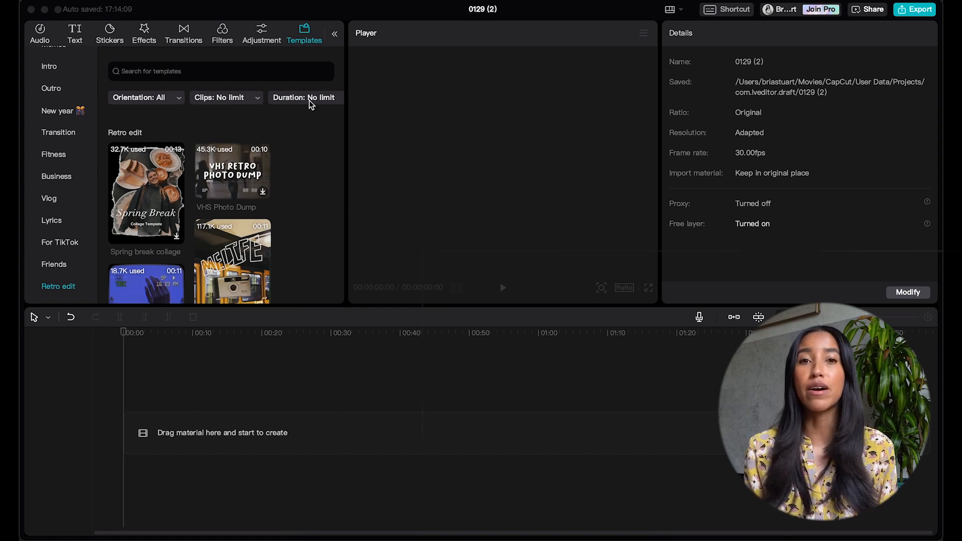
pyautogui.click(305, 97)
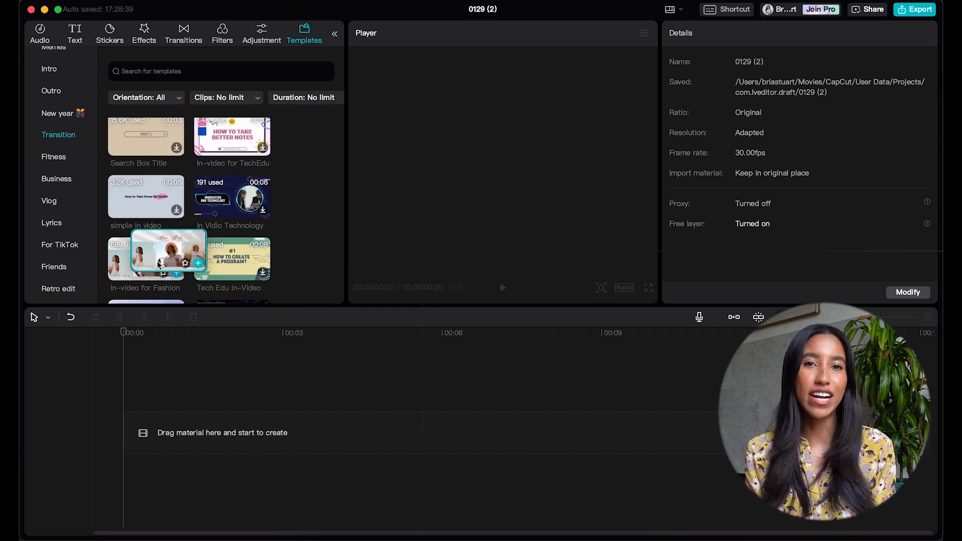
# Add the In-video for Fashion template to the timeline and pick a video for its first slot.
pyautogui.click(146, 257)
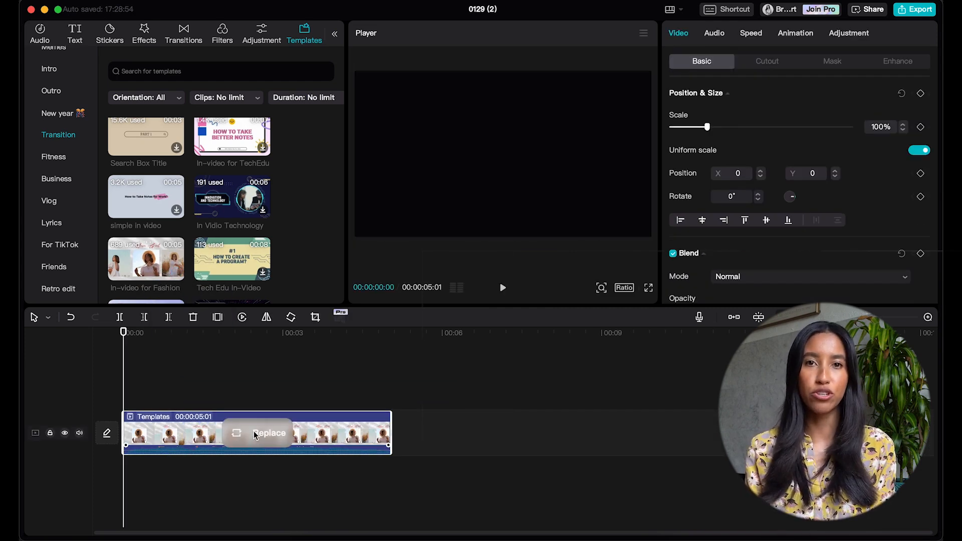
pyautogui.click(270, 432)
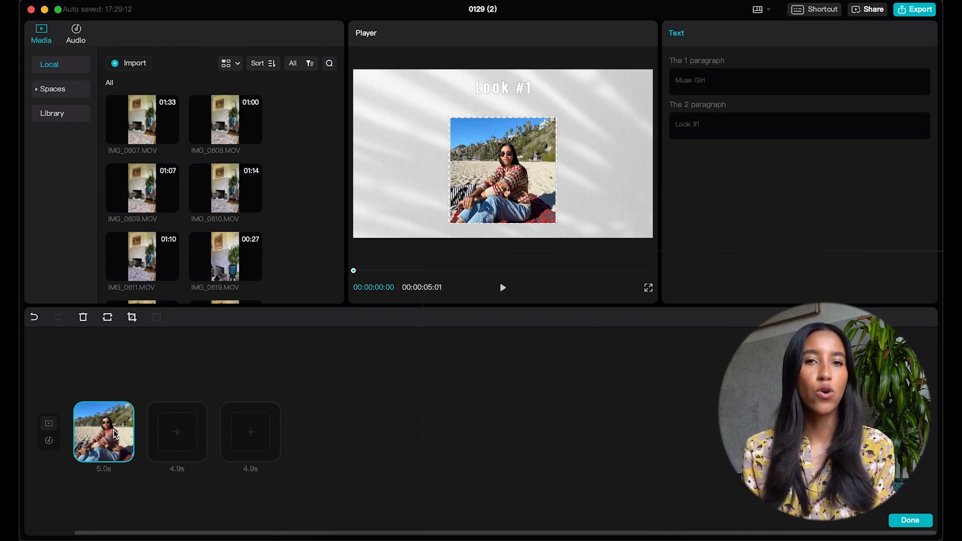
pyautogui.moveTo(117, 400)
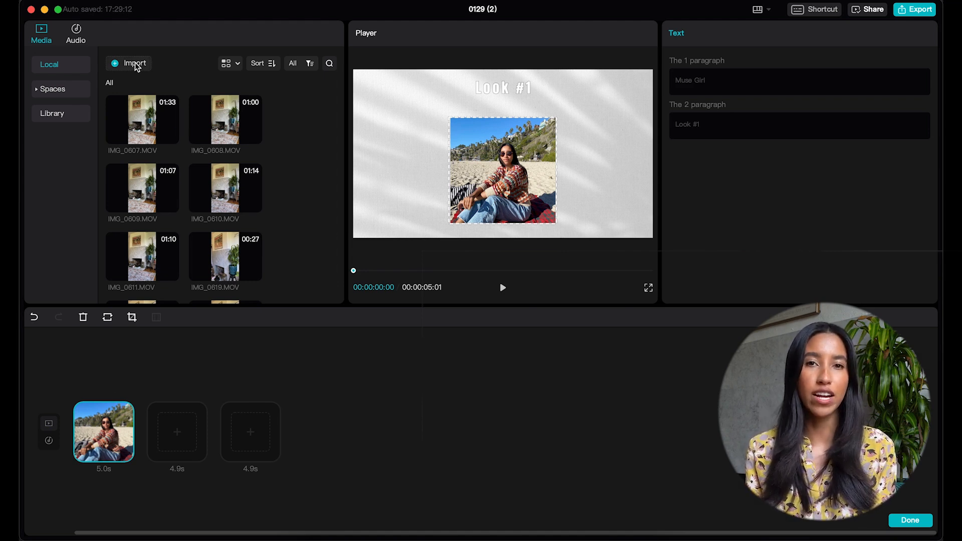
pyautogui.scroll(-3)
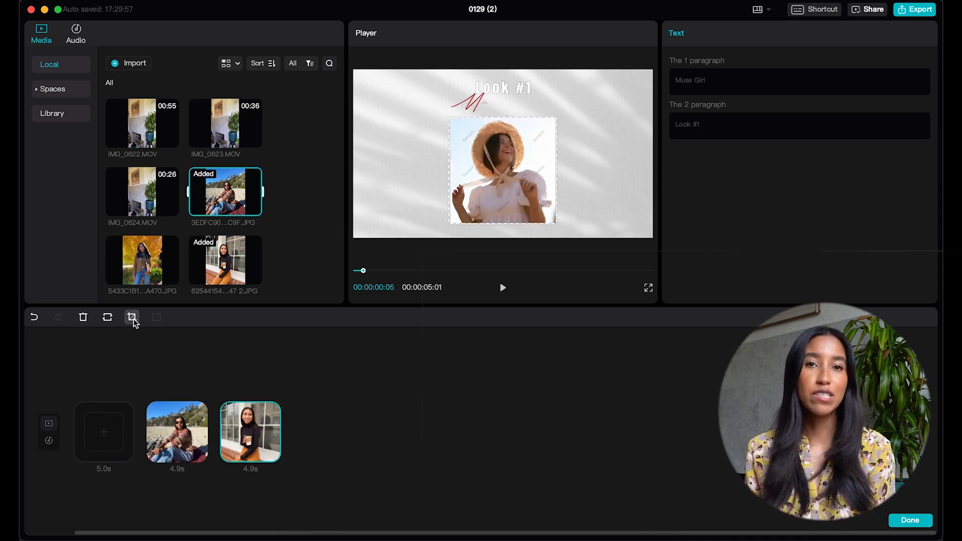
pyautogui.click(132, 317)
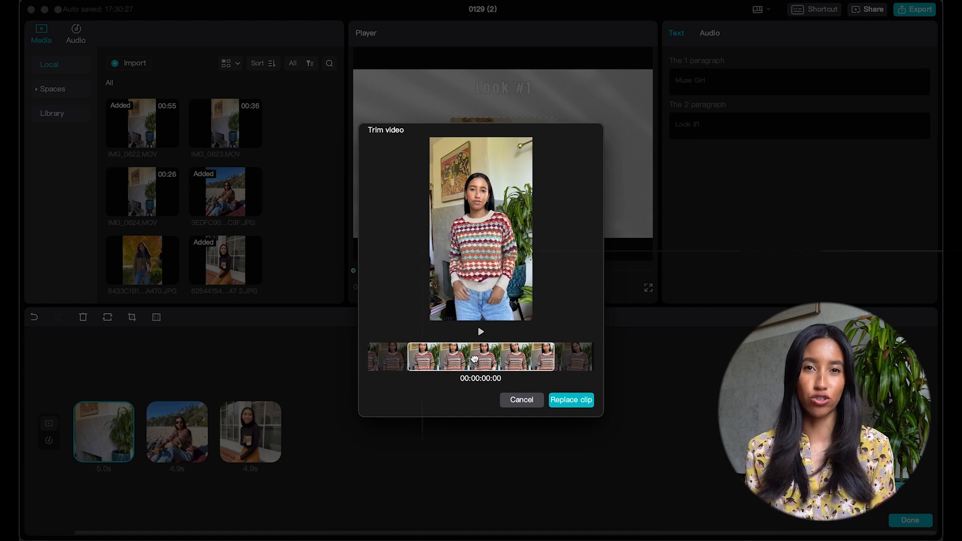
# Preview and place the chosen video in the first slot, check template audio, and exit editing.
pyautogui.click(480, 332)
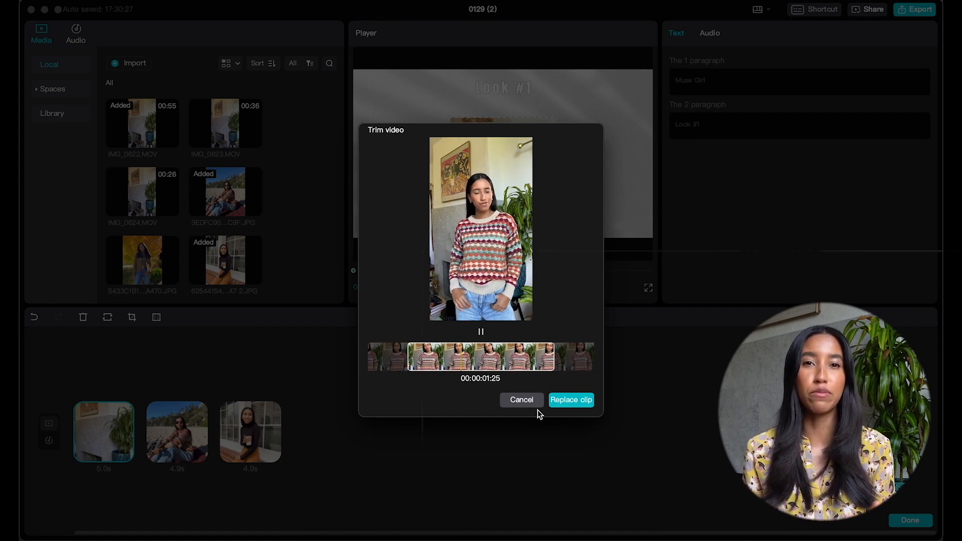
pyautogui.click(522, 400)
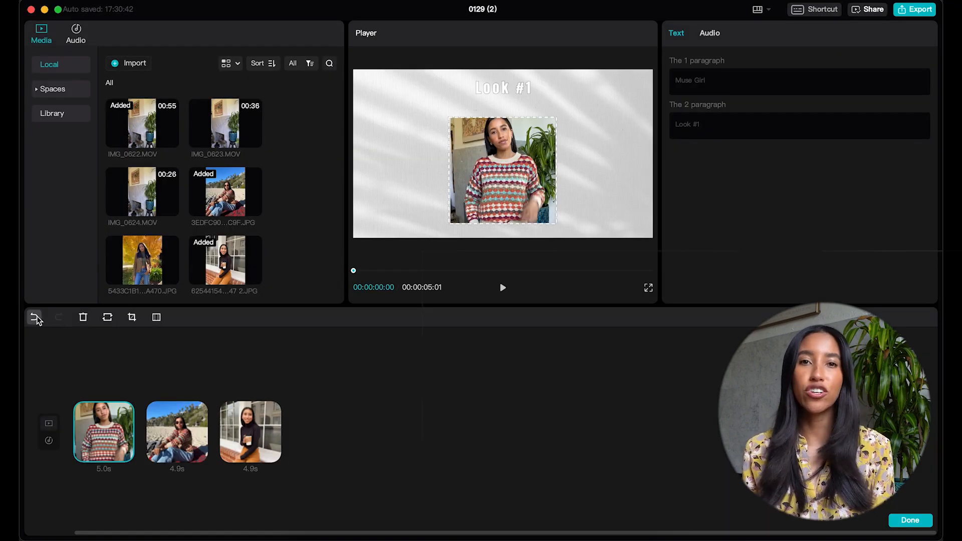
pyautogui.click(35, 317)
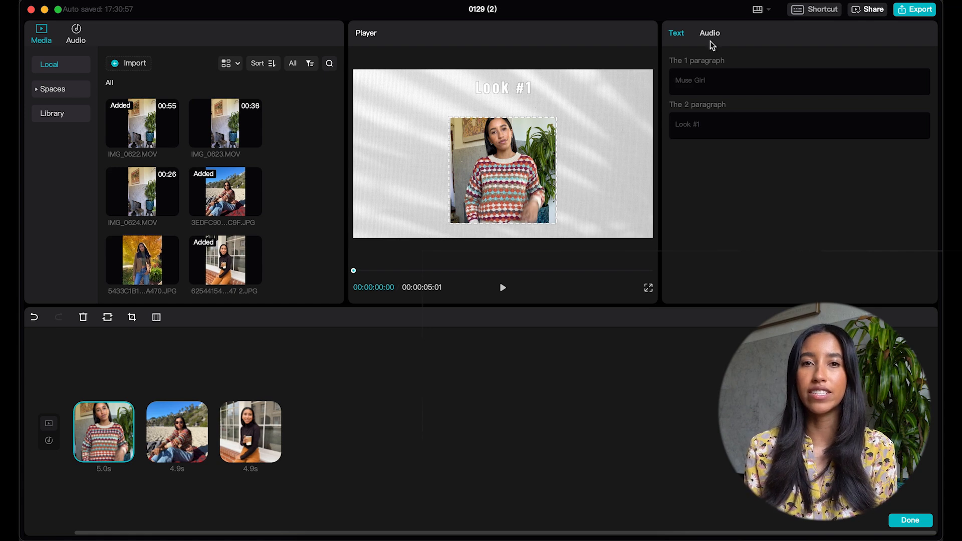
pyautogui.click(710, 33)
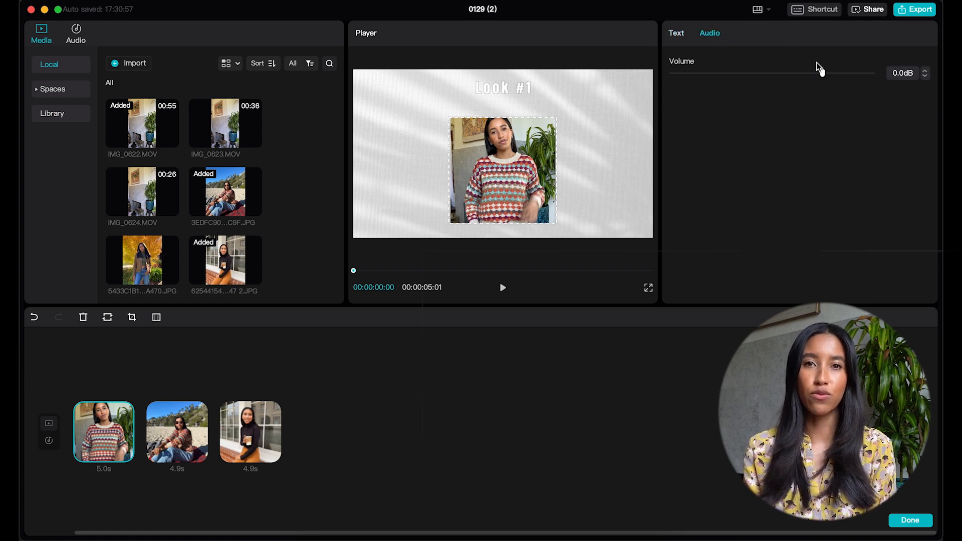
pyautogui.moveTo(820, 72); pyautogui.dragTo(681, 72)
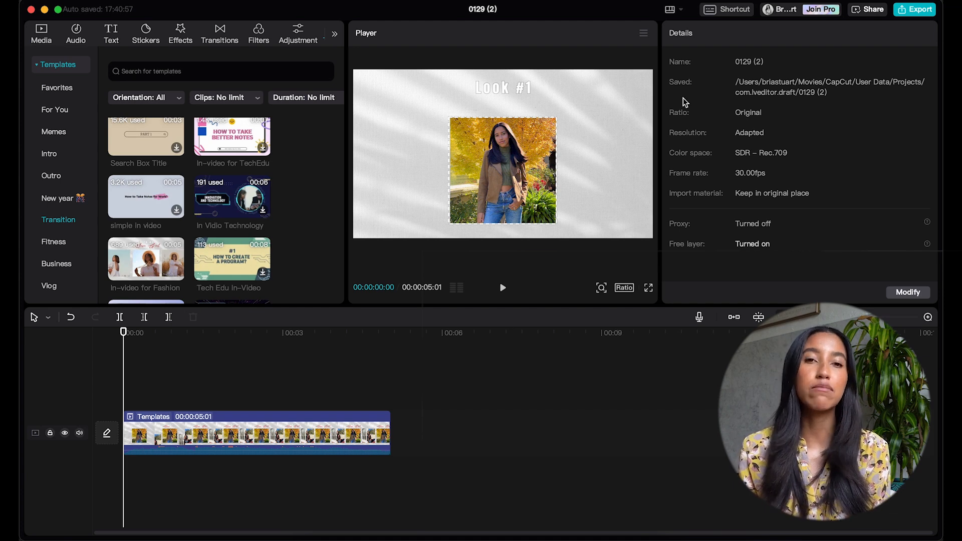
pyautogui.click(730, 9)
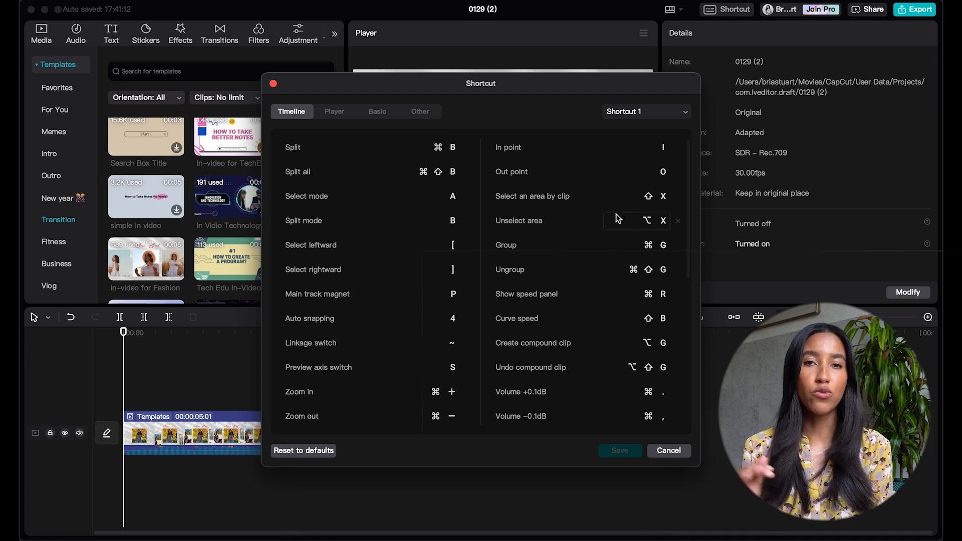
pyautogui.scroll(-3)
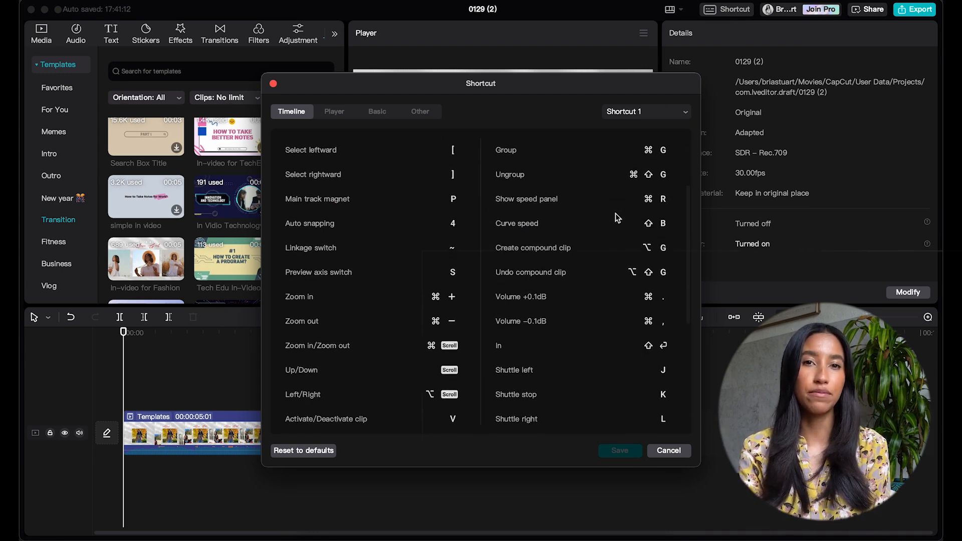
pyautogui.scroll(-3)
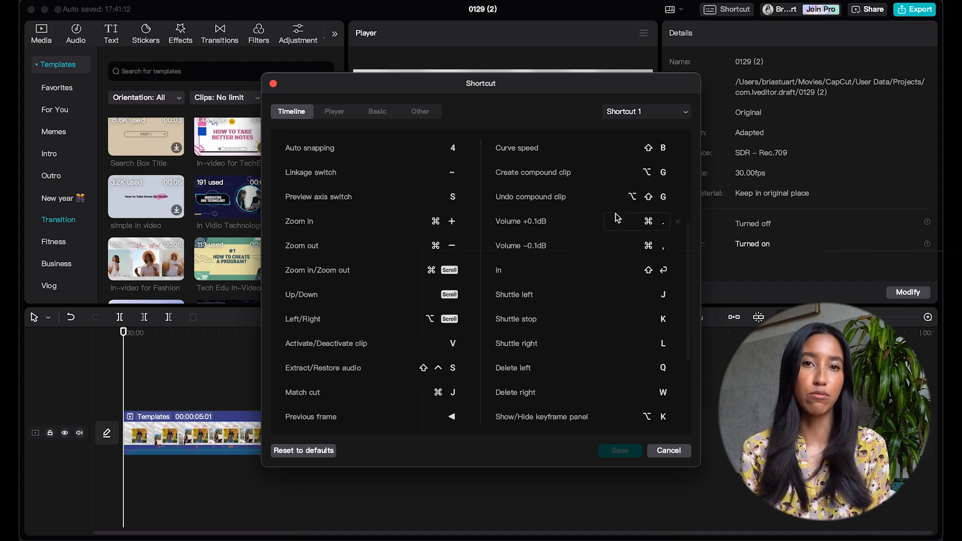
pyautogui.scroll(-3)
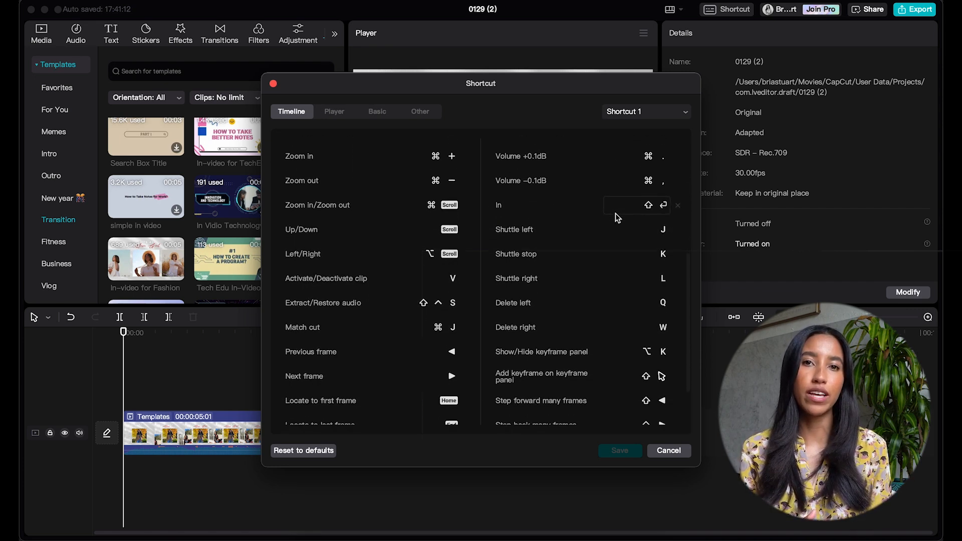
pyautogui.click(668, 450)
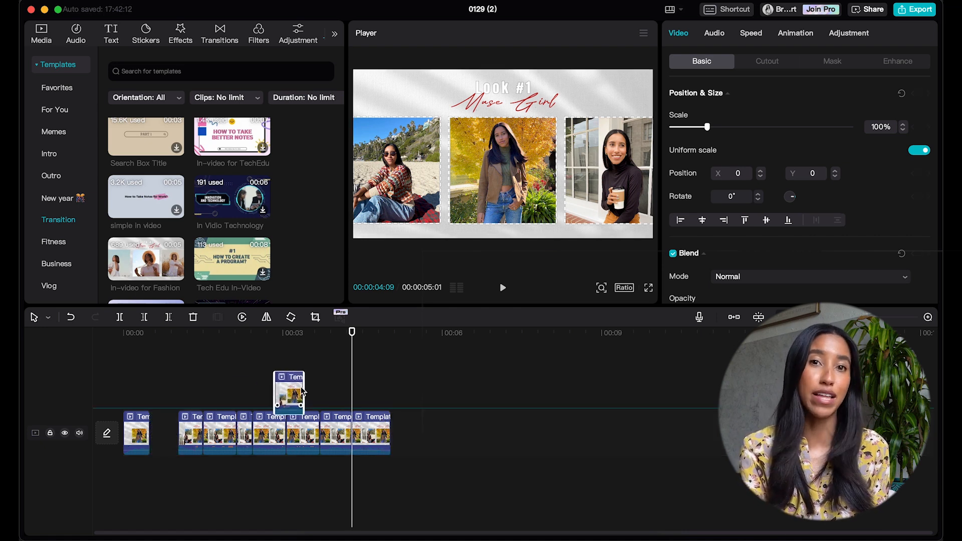
# Drag one split piece of the template clip up onto a new overlay track.
pyautogui.moveTo(289, 393); pyautogui.dragTo(361, 423)
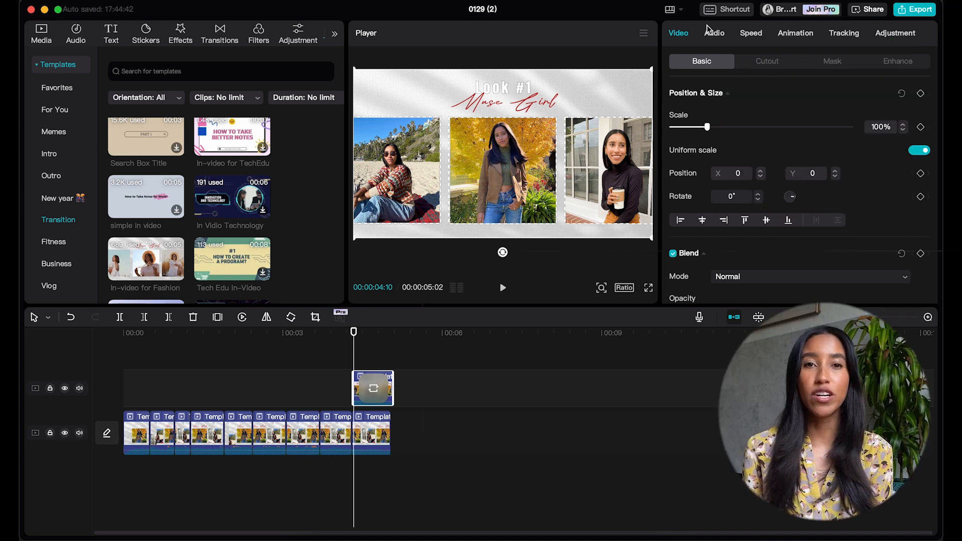
pyautogui.click(732, 9)
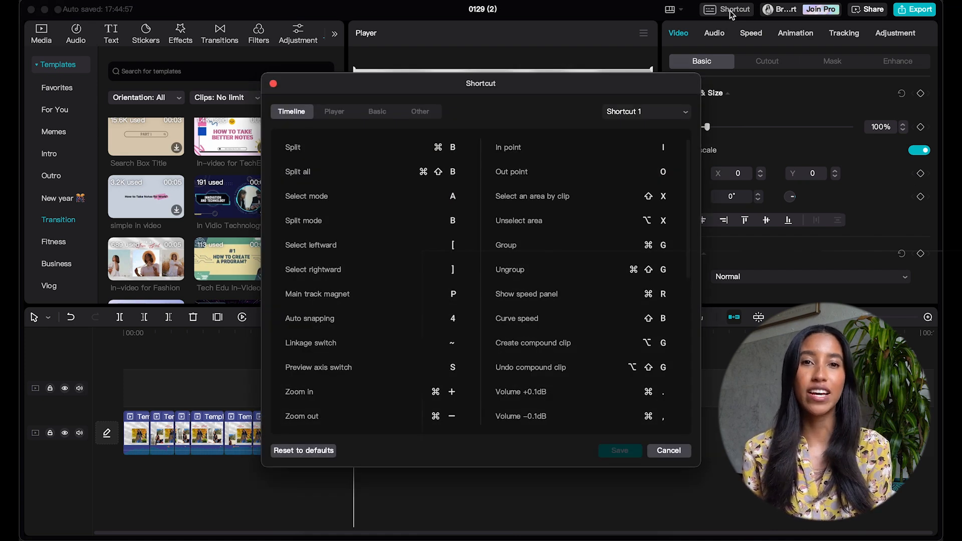
pyautogui.click(427, 196)
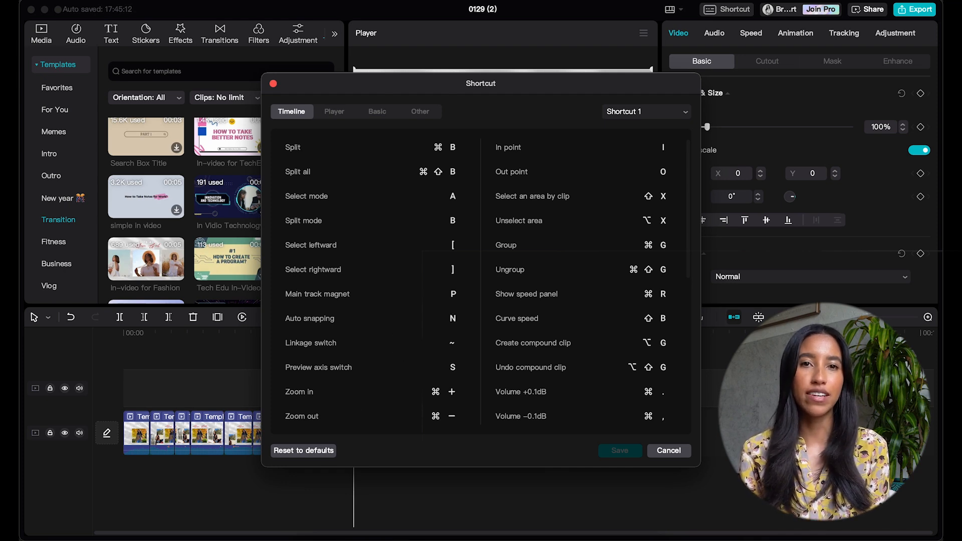
pyautogui.click(668, 450)
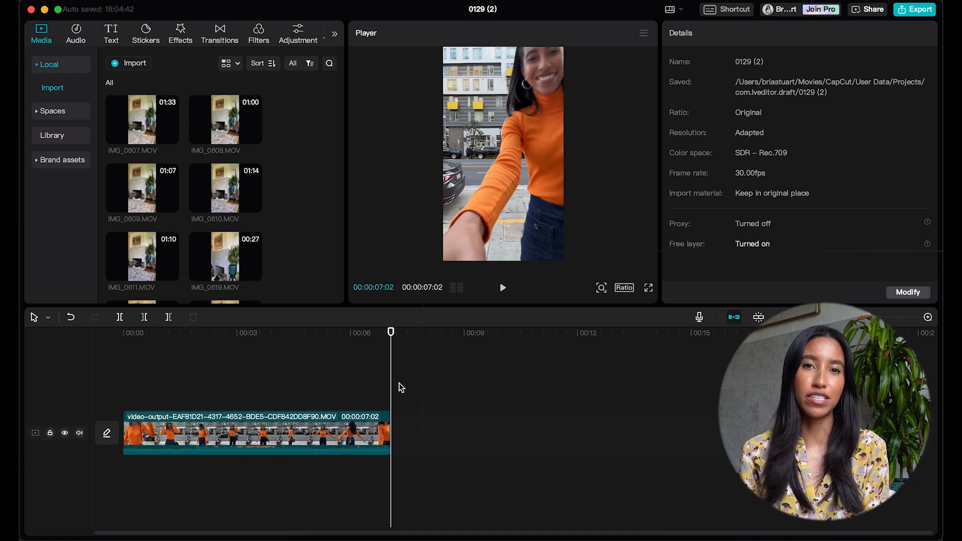
# Open the Adjustment tab to reach the custom adjustment layer.
pyautogui.click(297, 33)
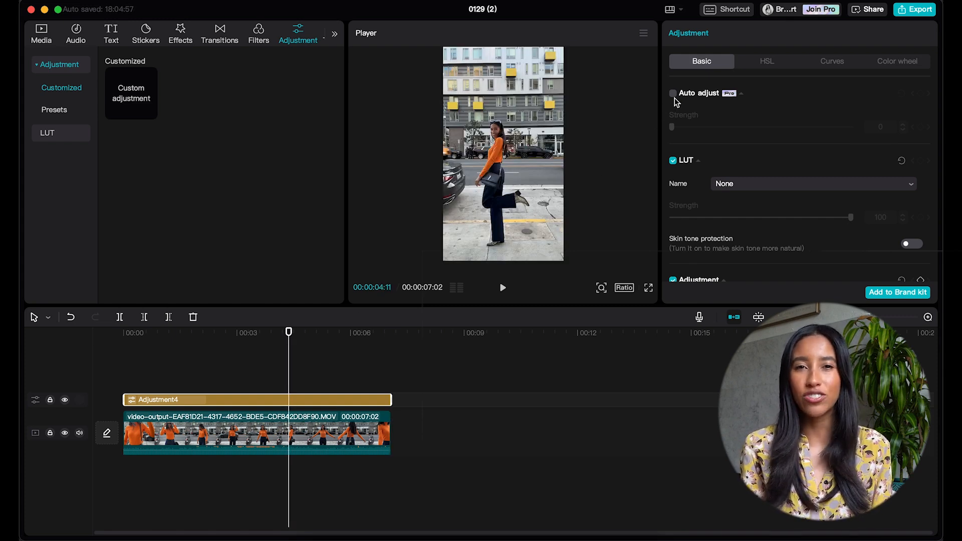
# Toggle Auto adjust on, off and back on, then nudge its strength down.
pyautogui.click(673, 93)
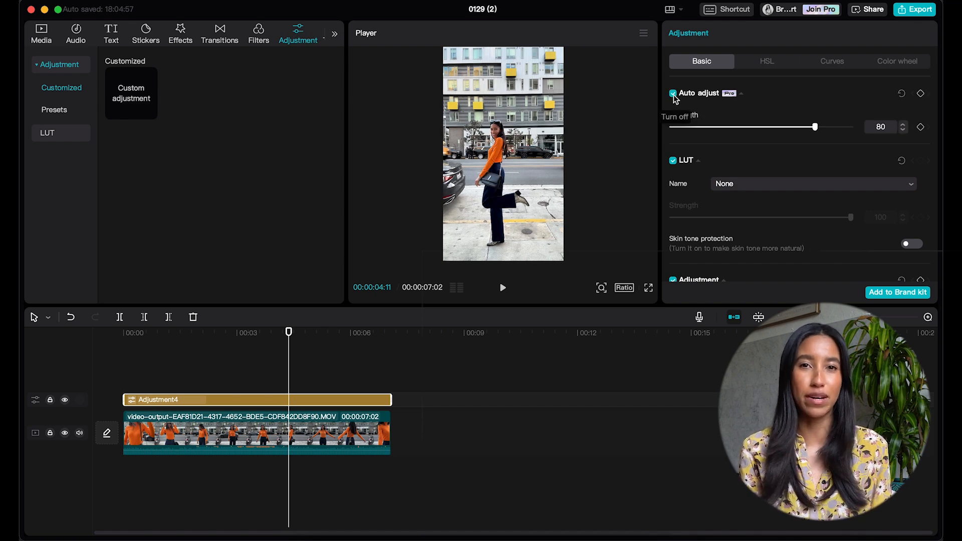
pyautogui.click(673, 93)
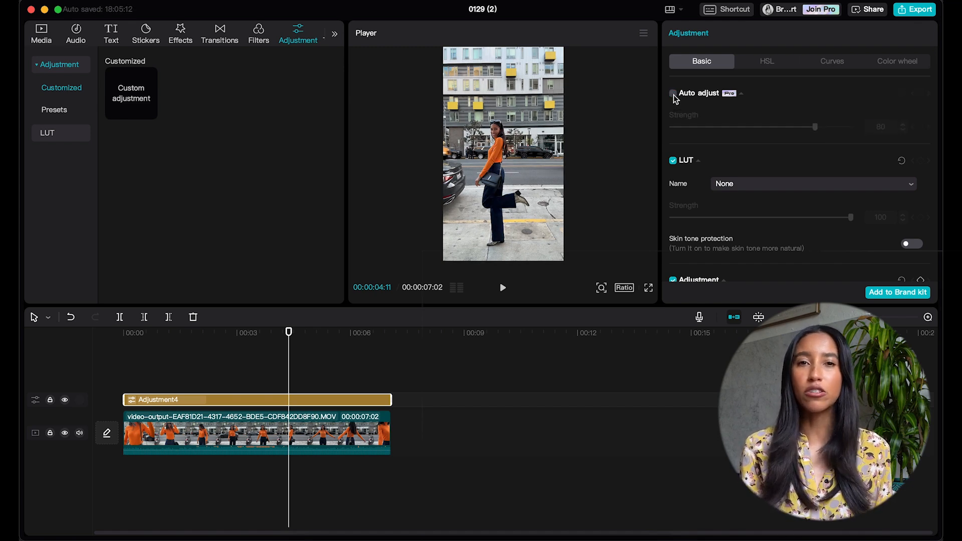
pyautogui.click(672, 94)
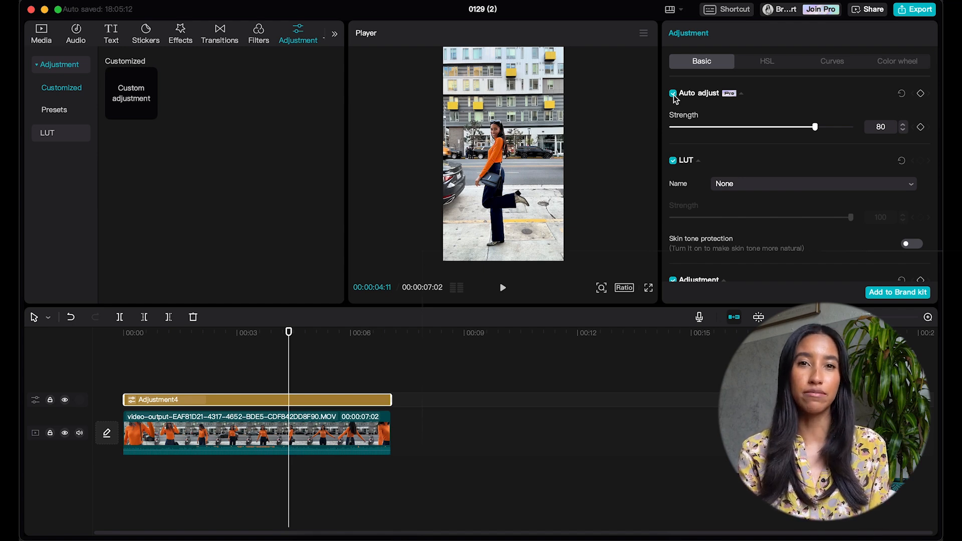
pyautogui.moveTo(815, 127); pyautogui.dragTo(806, 127)
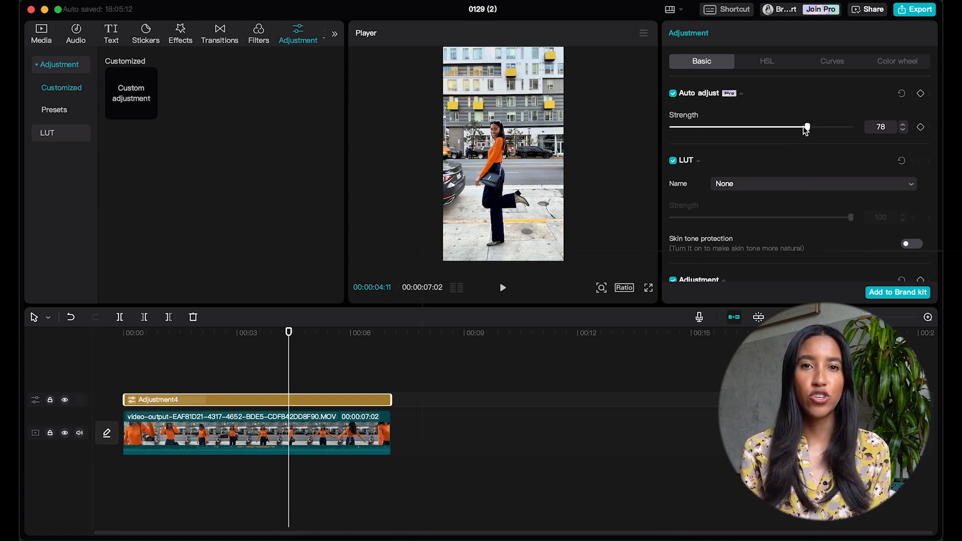
# Try Auto adjust strength at 35, 50 and 27, then set 96 later in the clip.
pyautogui.moveTo(807, 127); pyautogui.dragTo(747, 127)
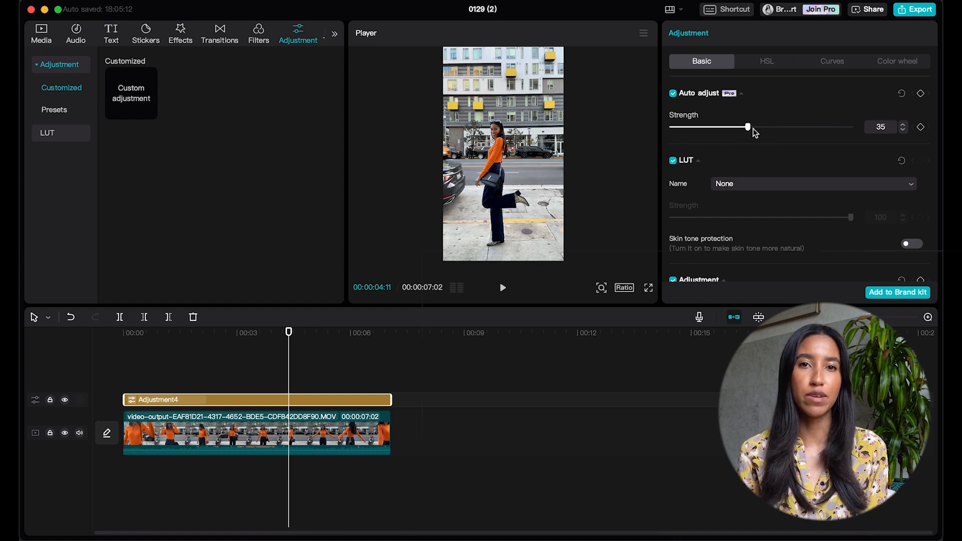
pyautogui.moveTo(747, 126); pyautogui.dragTo(757, 127)
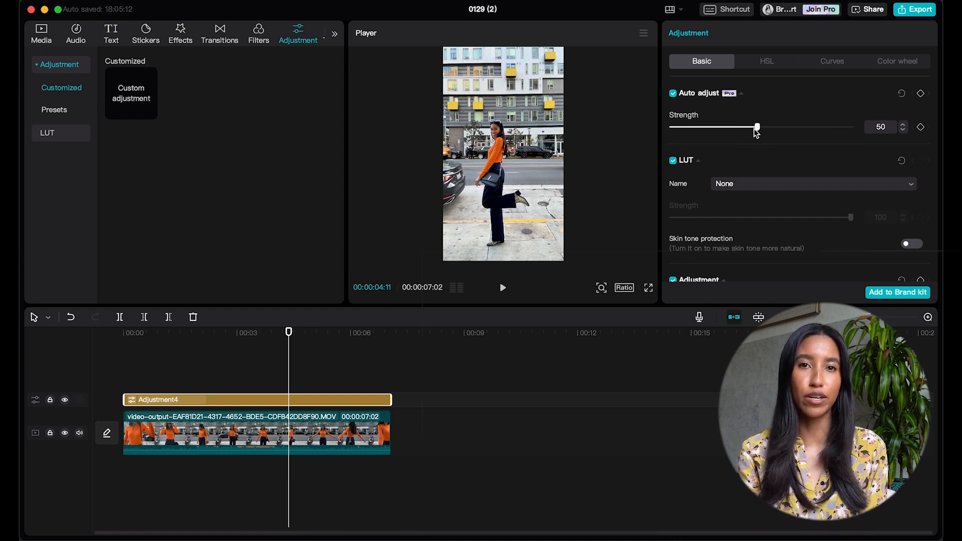
pyautogui.moveTo(757, 127); pyautogui.dragTo(721, 127)
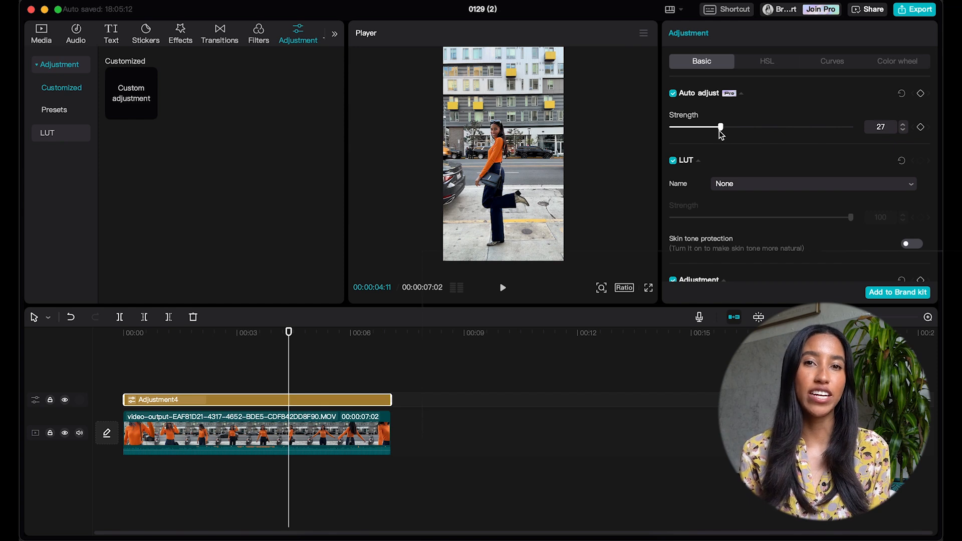
pyautogui.moveTo(721, 127); pyautogui.dragTo(726, 127)
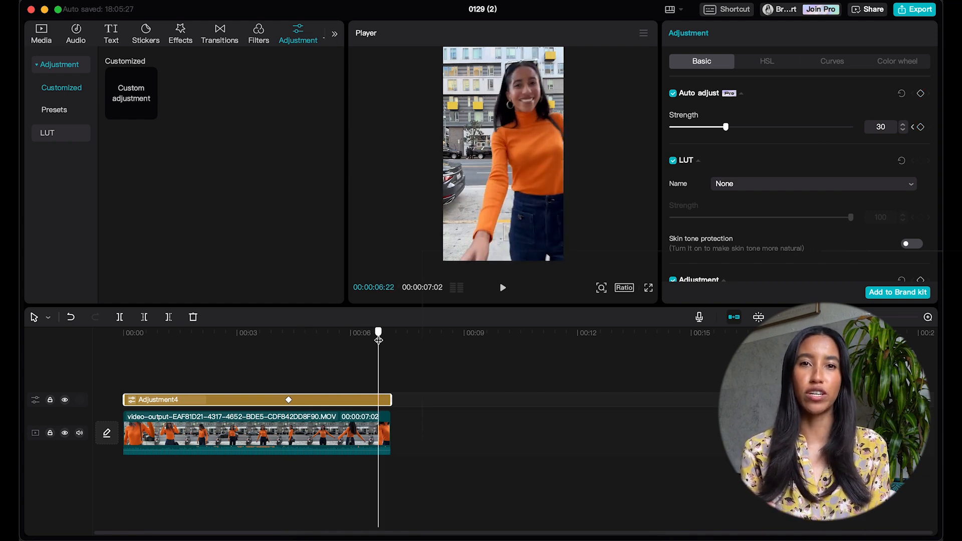
pyautogui.moveTo(727, 126); pyautogui.dragTo(844, 127)
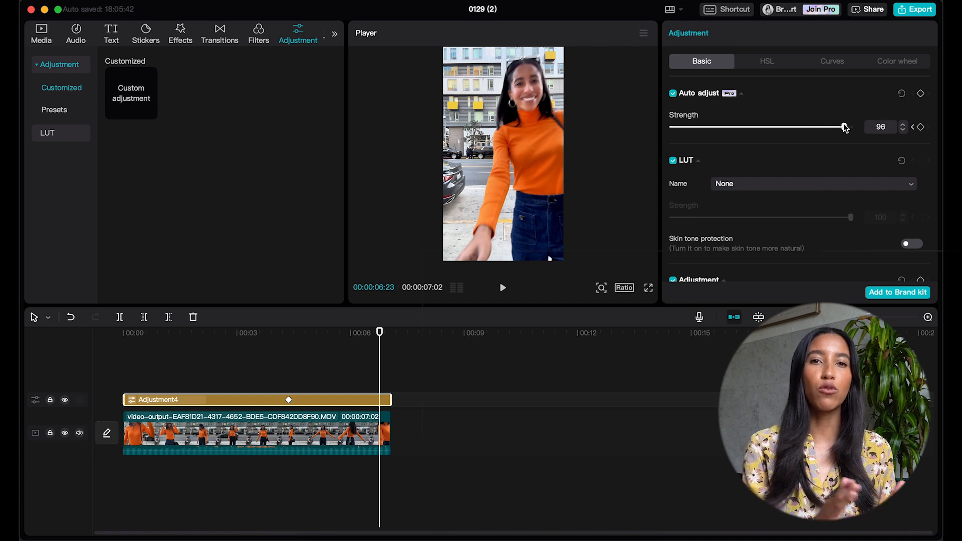
pyautogui.moveTo(850, 127); pyautogui.dragTo(790, 126)
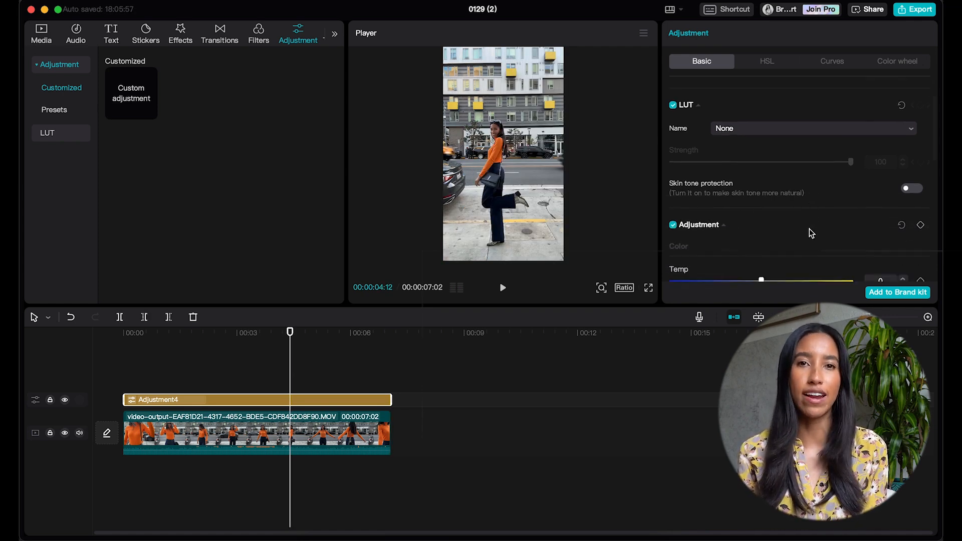
# Shift the hue negative and raise saturation, easing it to 8.
pyautogui.scroll(-3)
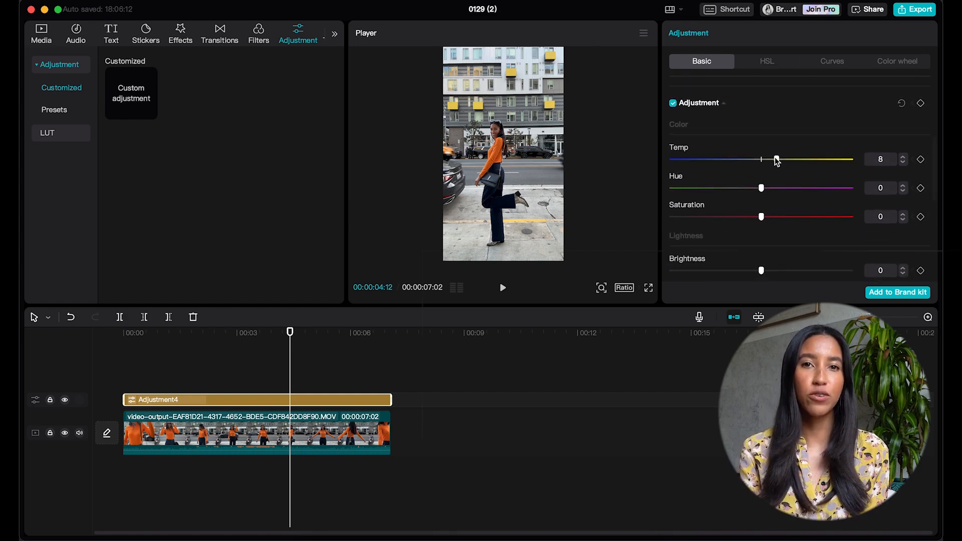
pyautogui.moveTo(760, 188); pyautogui.dragTo(732, 188)
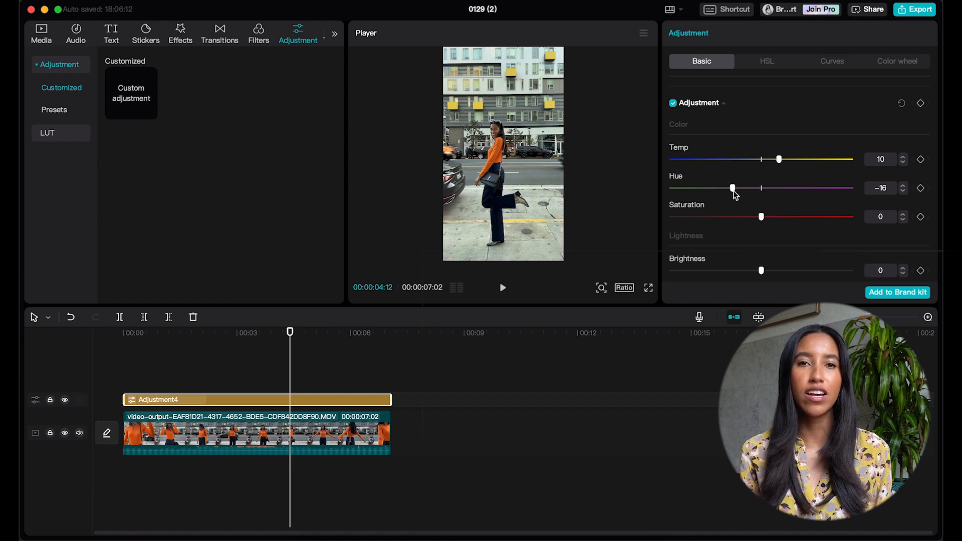
pyautogui.moveTo(761, 216); pyautogui.dragTo(783, 216)
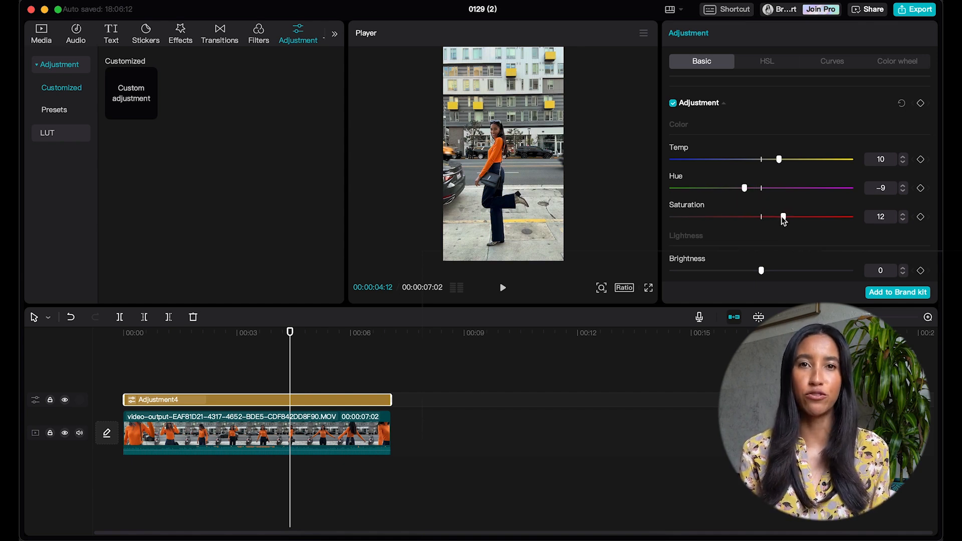
pyautogui.moveTo(783, 216); pyautogui.dragTo(779, 217)
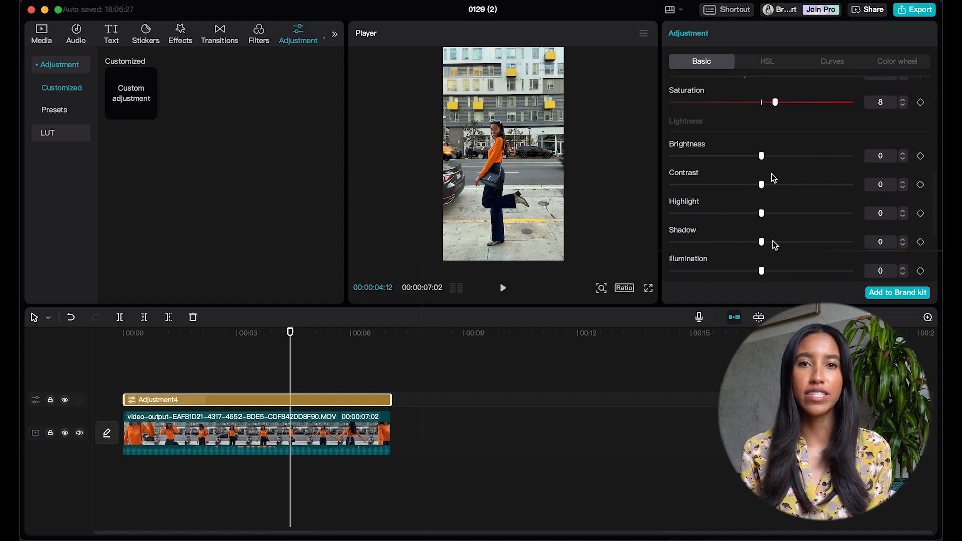
# Test sharpening, a faded look and a vignette, then take the vignette back off.
pyautogui.moveTo(762, 155); pyautogui.dragTo(779, 155)
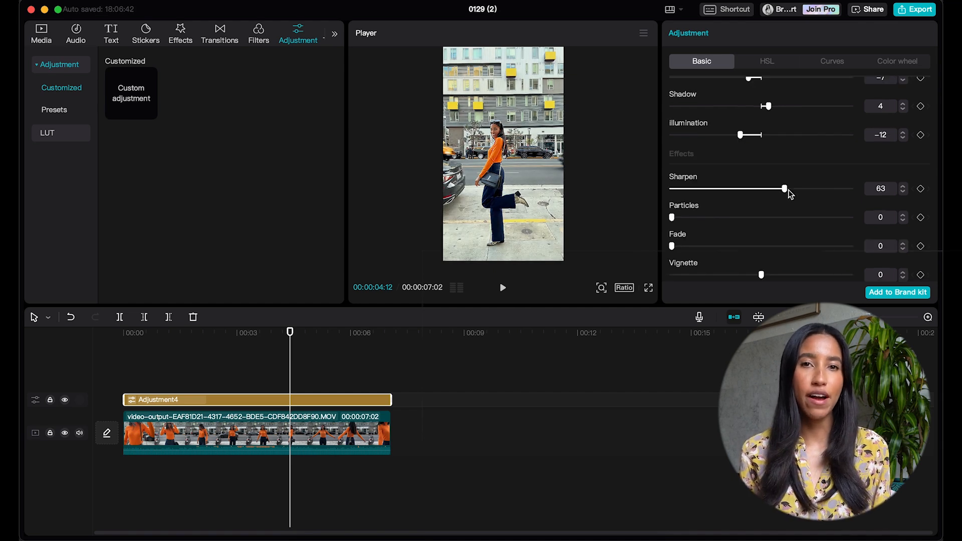
pyautogui.moveTo(671, 217); pyautogui.dragTo(841, 217)
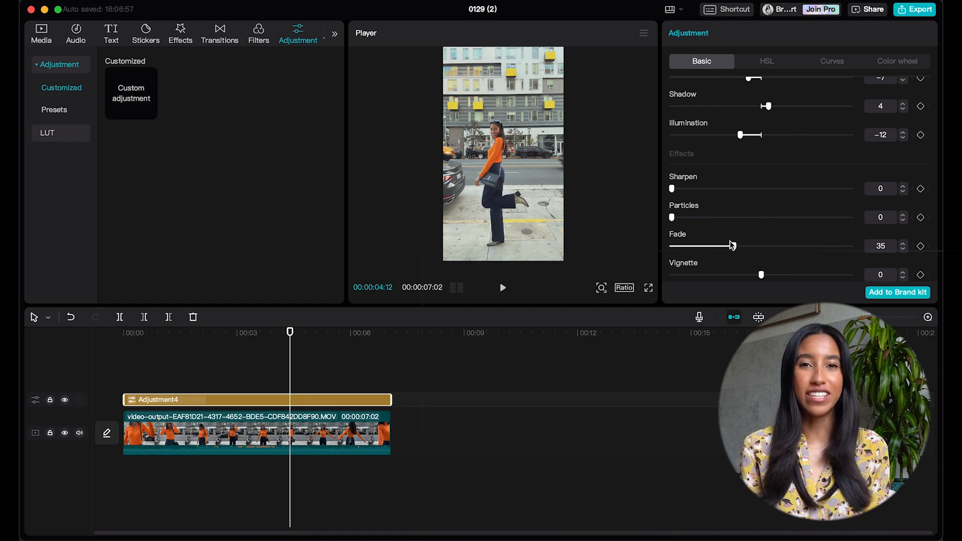
pyautogui.moveTo(763, 274); pyautogui.dragTo(834, 275)
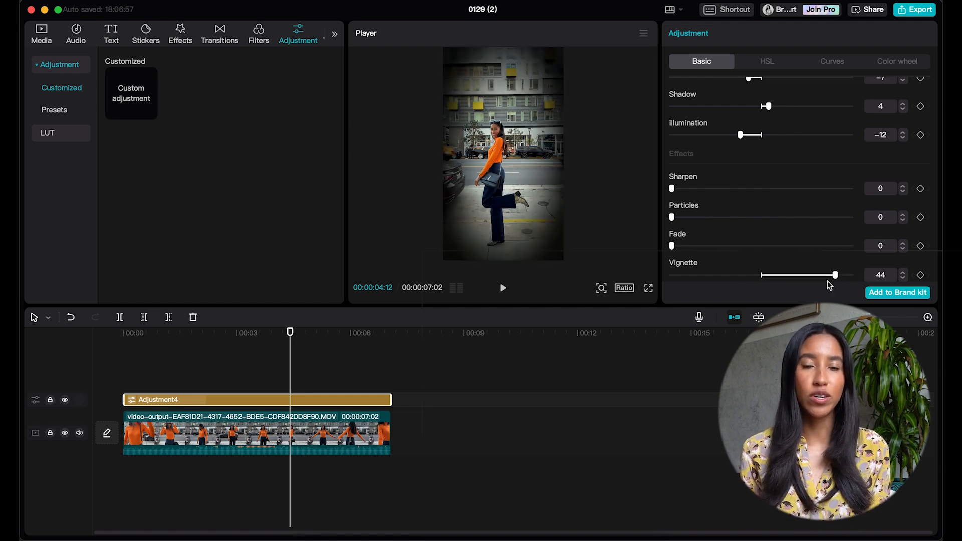
pyautogui.moveTo(834, 274); pyautogui.dragTo(762, 274)
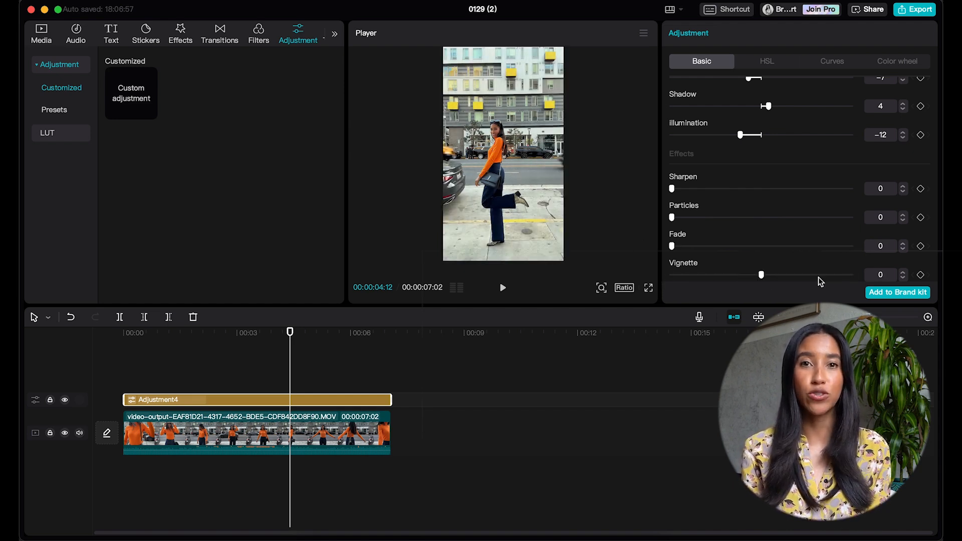
pyautogui.click(897, 292)
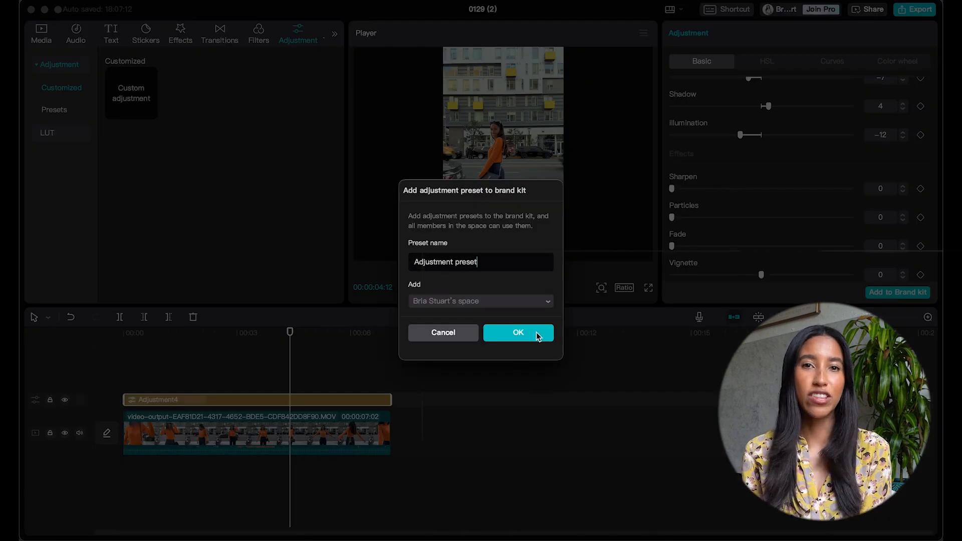
# Confirm saving the settings to the brand kit as 'Adjustment preset'.
pyautogui.click(518, 332)
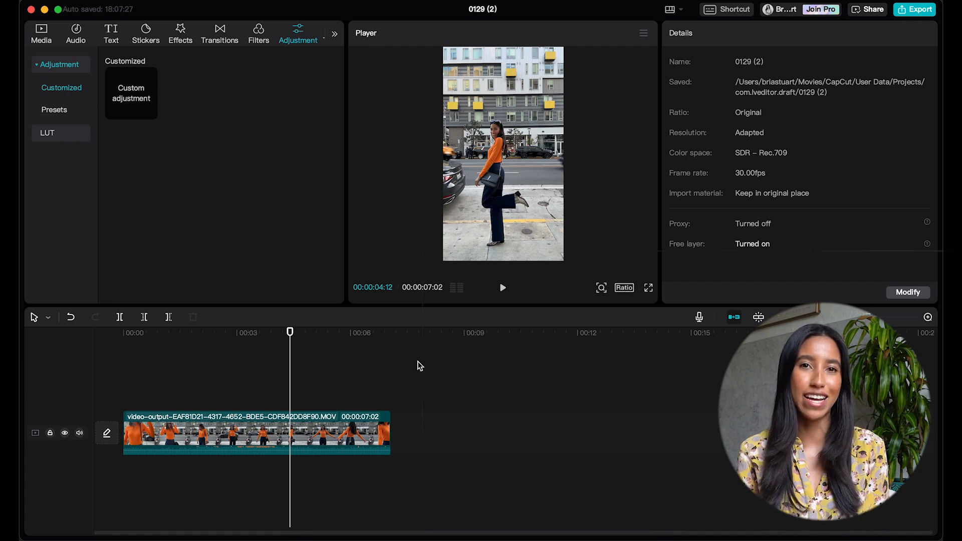
pyautogui.moveTo(113, 127)
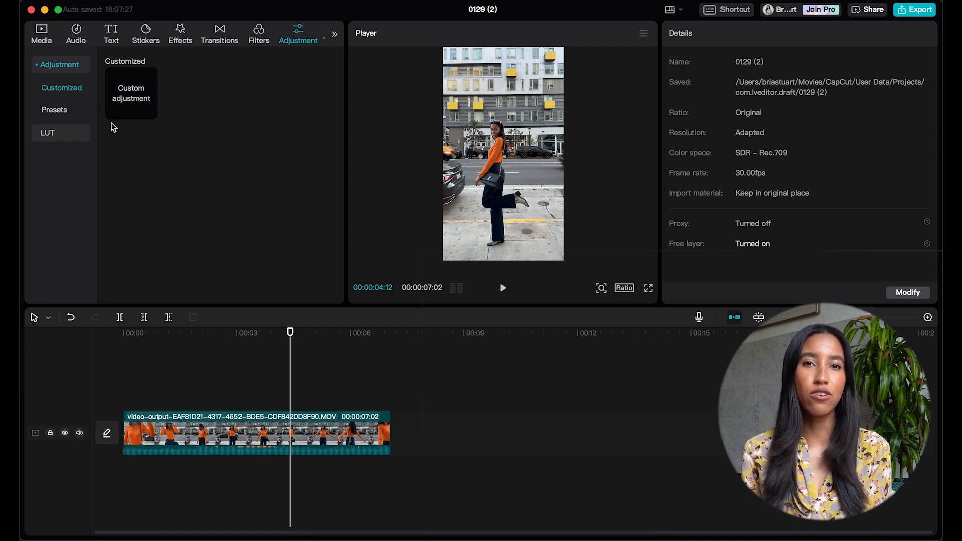
# Drag a saved brand kit preset over the clip, then show the LUT import area.
pyautogui.click(54, 109)
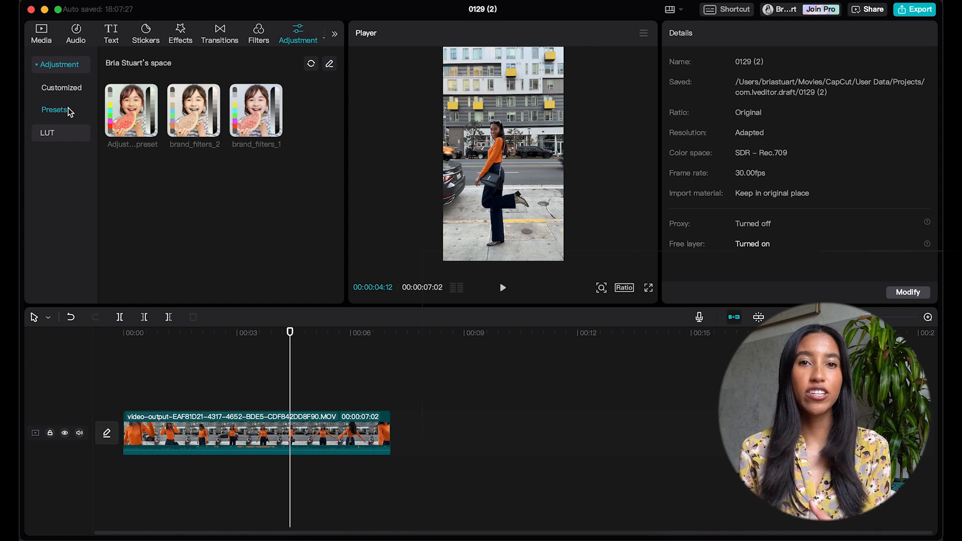
pyautogui.moveTo(131, 111); pyautogui.dragTo(140, 307)
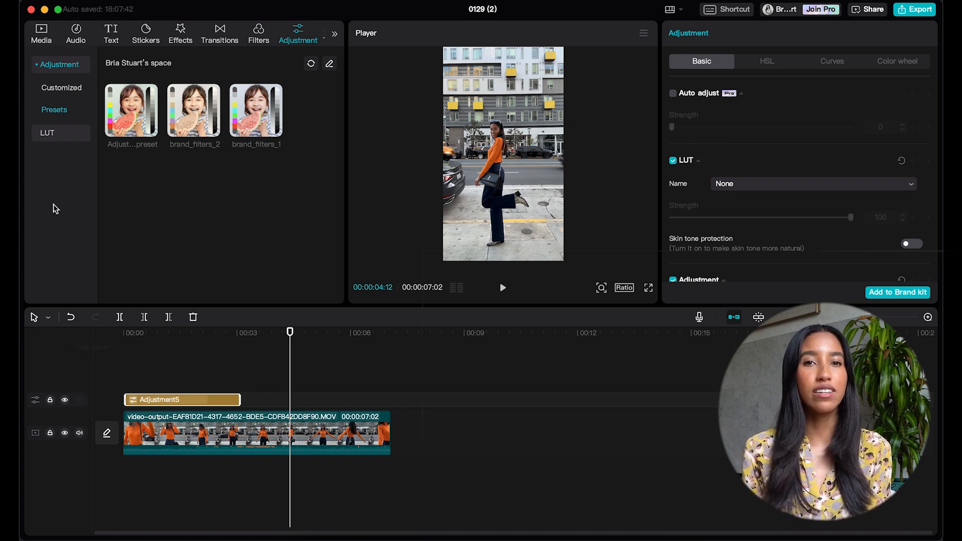
pyautogui.click(47, 133)
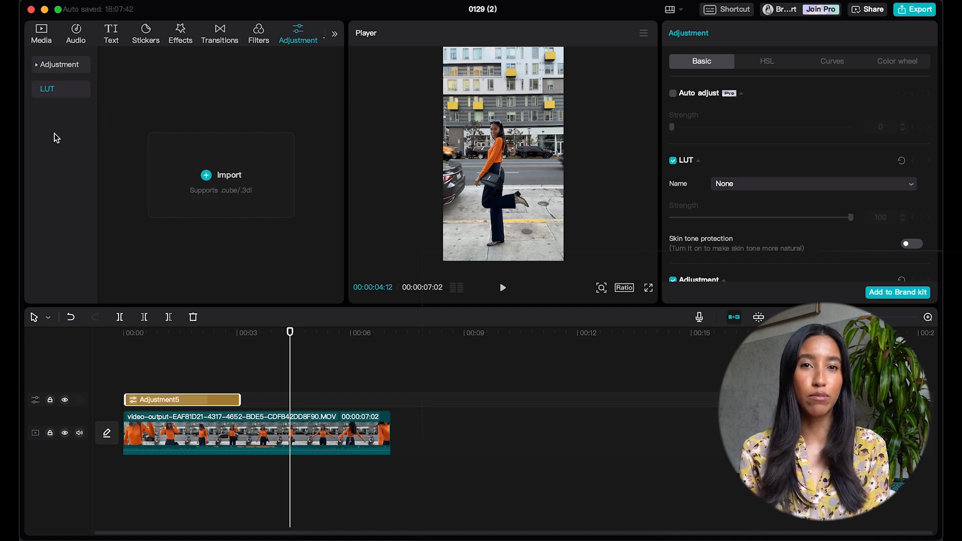